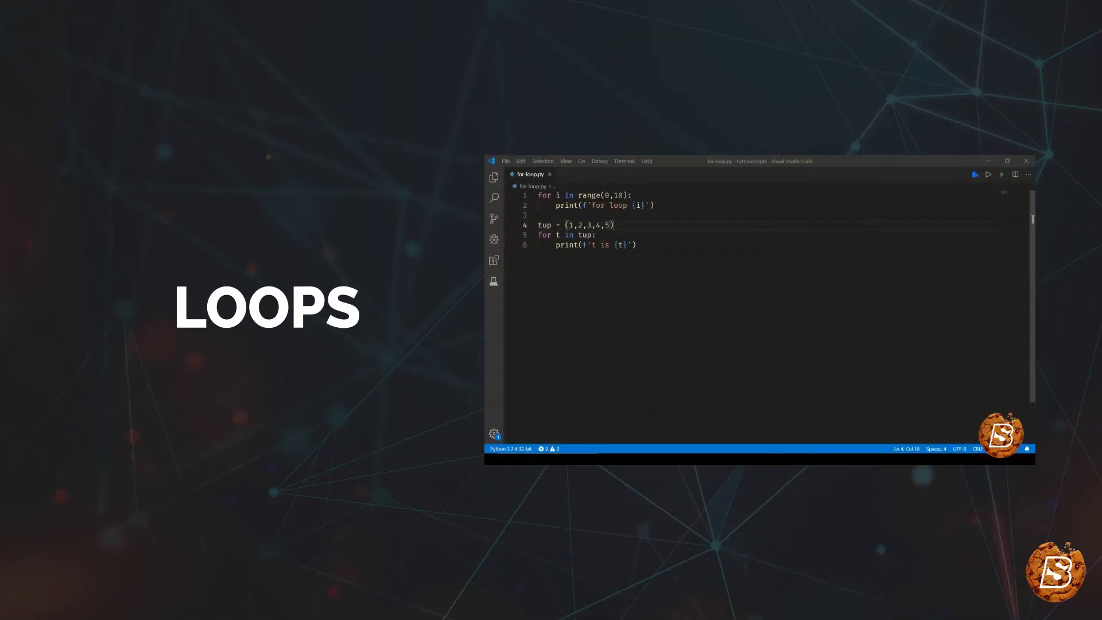
mouse_move(588, 194)
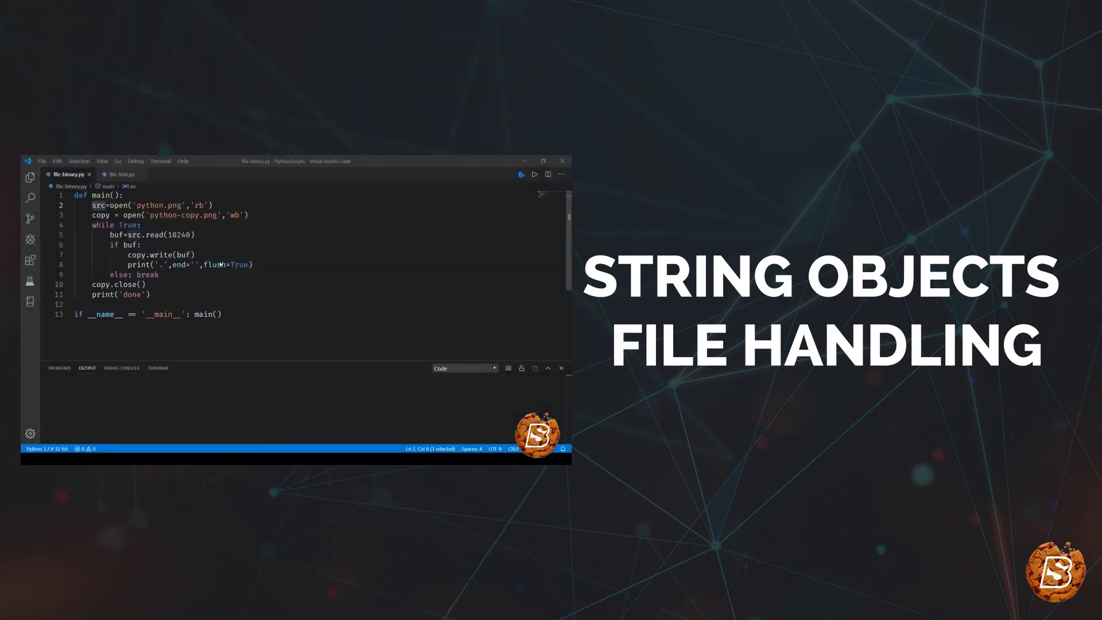
Select src in file-binary.py, then bring string-methods.py into view.
click(31, 176)
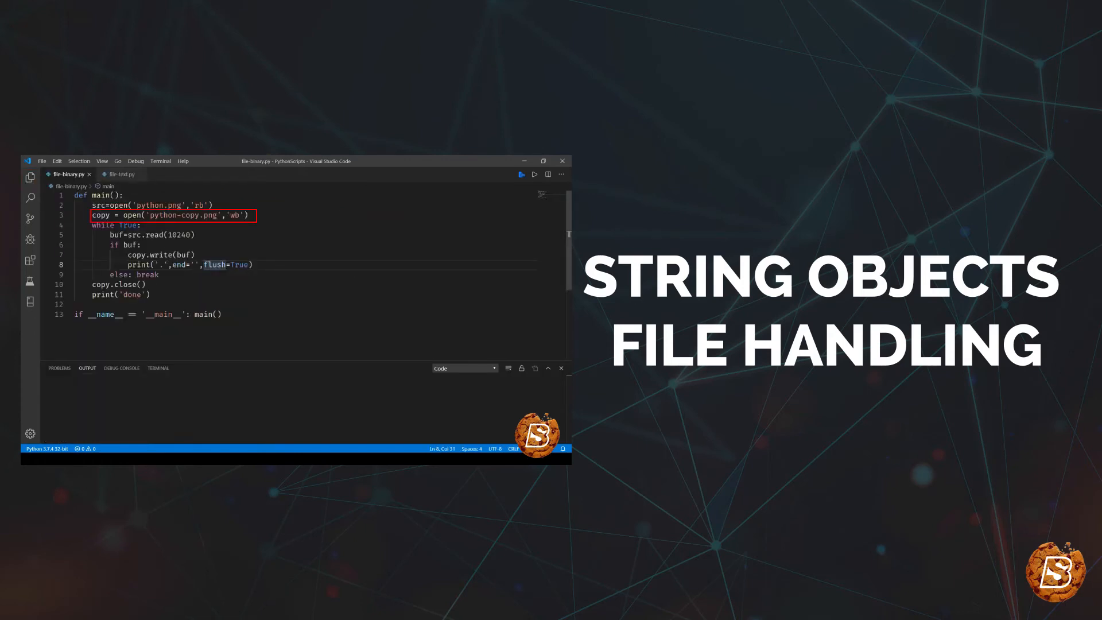
double_click(97, 204)
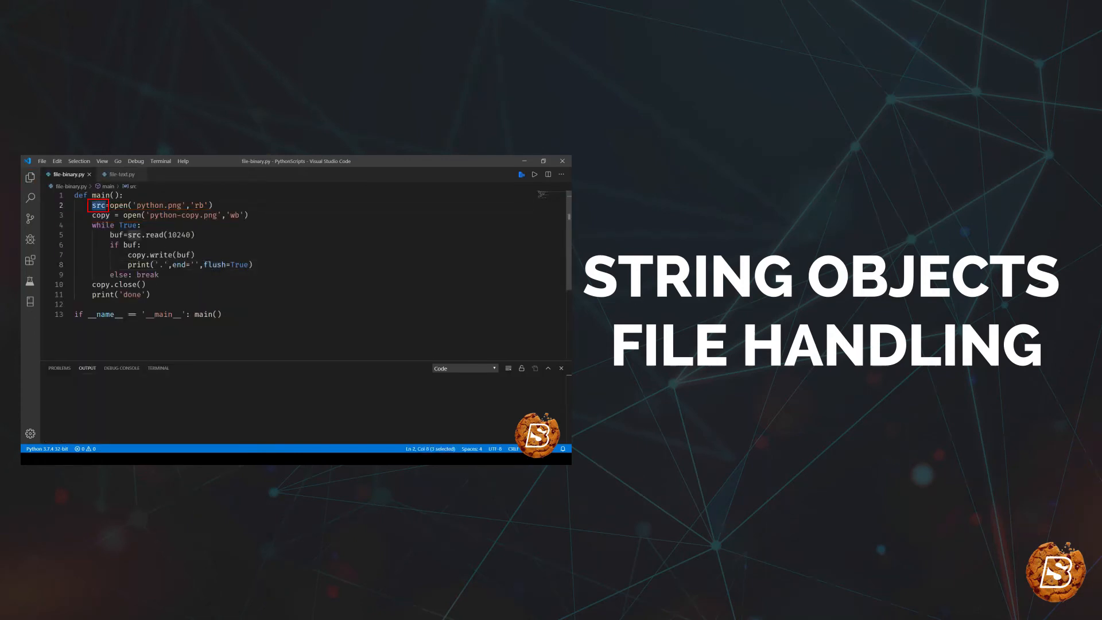
click(135, 173)
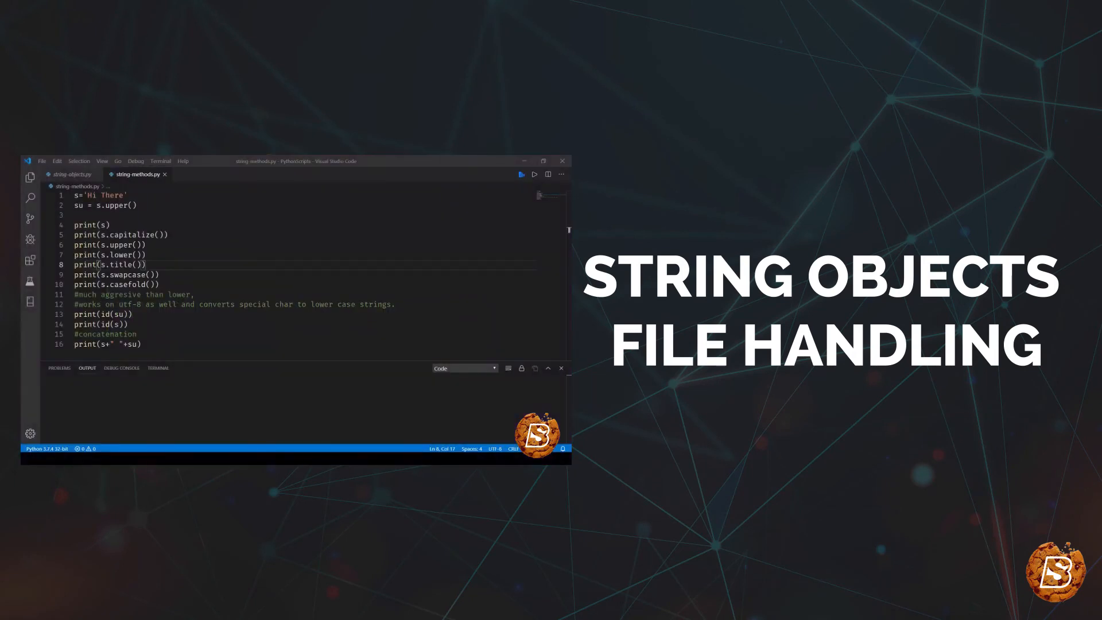